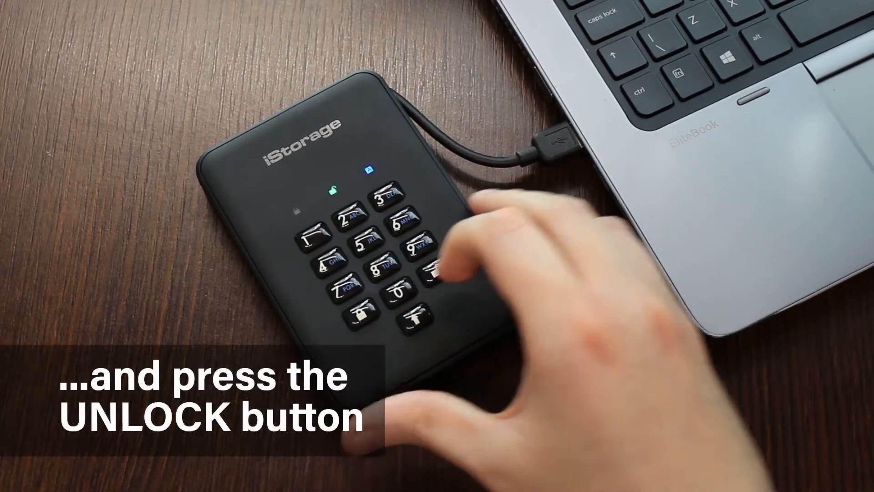
Press UNLOCK on the diskAshur2 keypad after entering the PIN
left_click(435, 270)
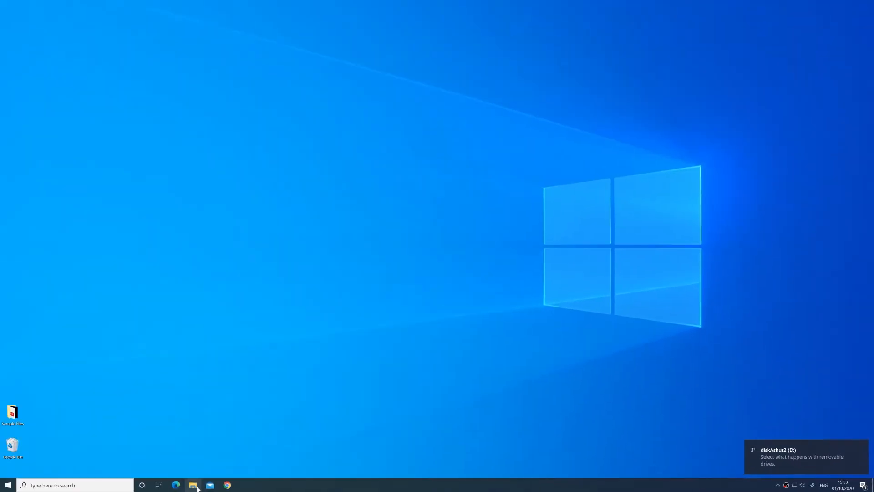
Open File Explorer and the diskAshur2 (D:) drive containing the manual
left_click(193, 484)
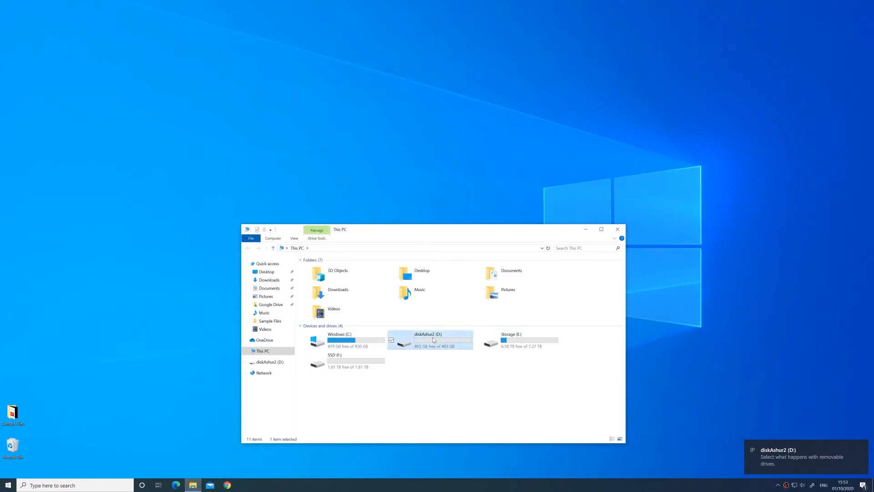
double_click(433, 340)
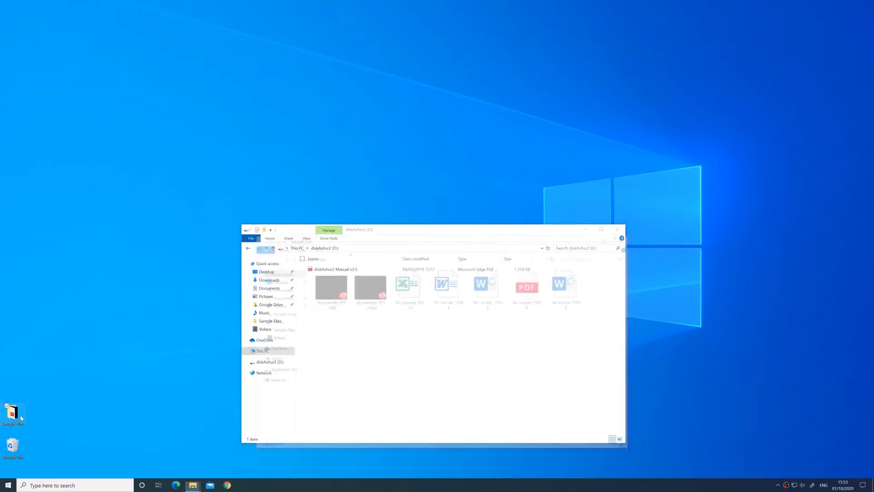
Open the Sample Files desktop folder and drag its seven files onto diskAshur2 (D:)
double_click(12, 412)
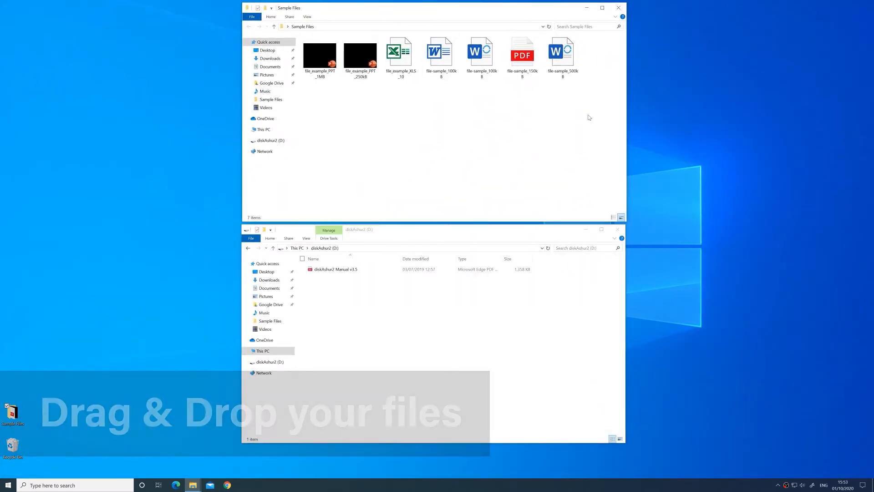
left_click_drag(320, 56, 402, 334)
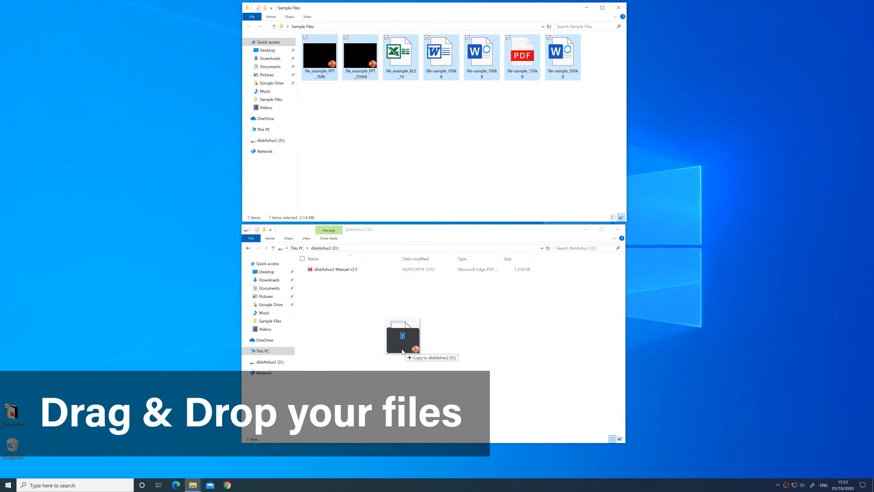